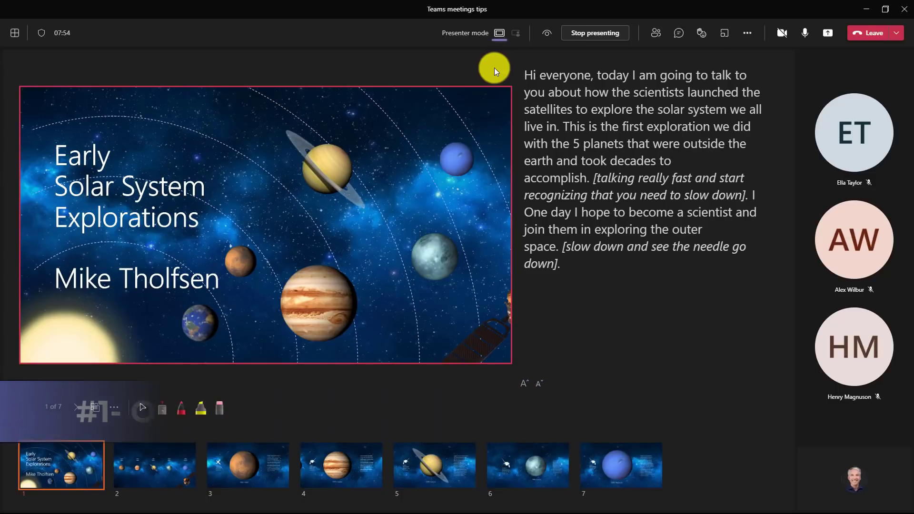
mouse_move(654, 32)
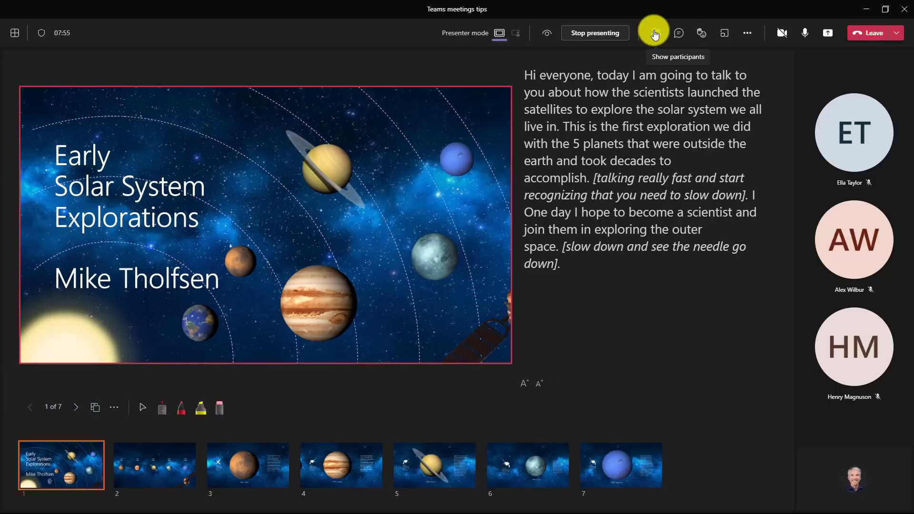
Step: Show the Participants pane, where raised hands are numbered in the order raised
left_click(654, 33)
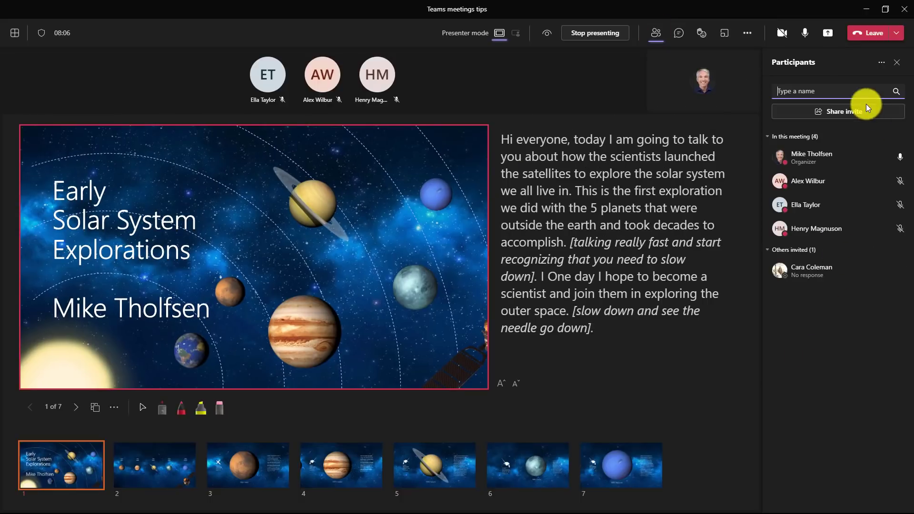
mouse_move(856, 313)
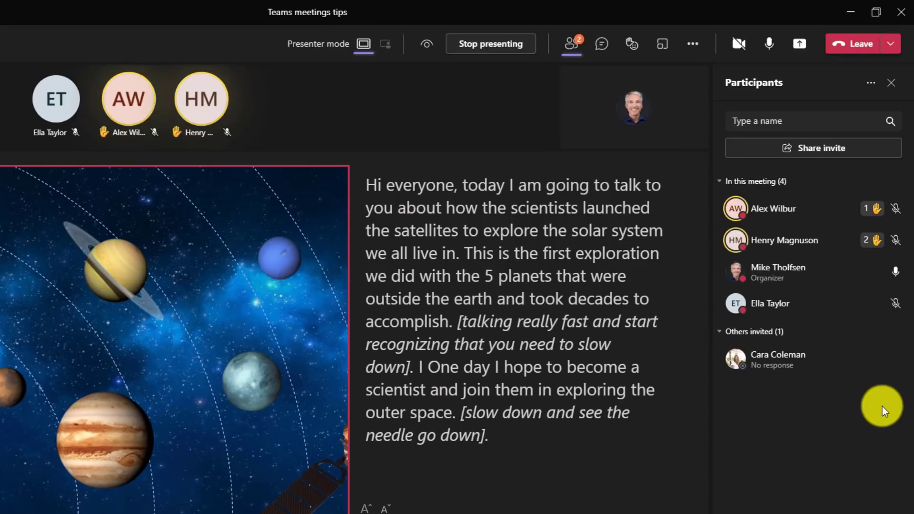
mouse_move(574, 44)
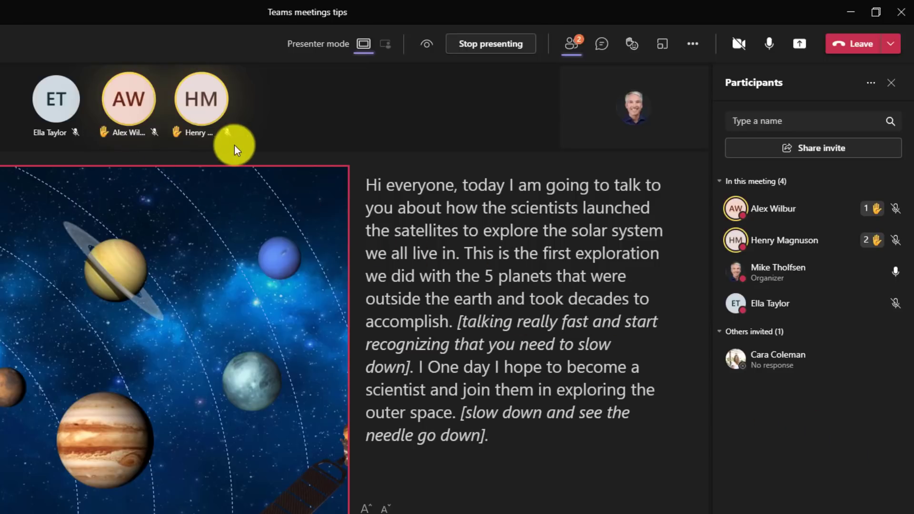
mouse_move(765, 492)
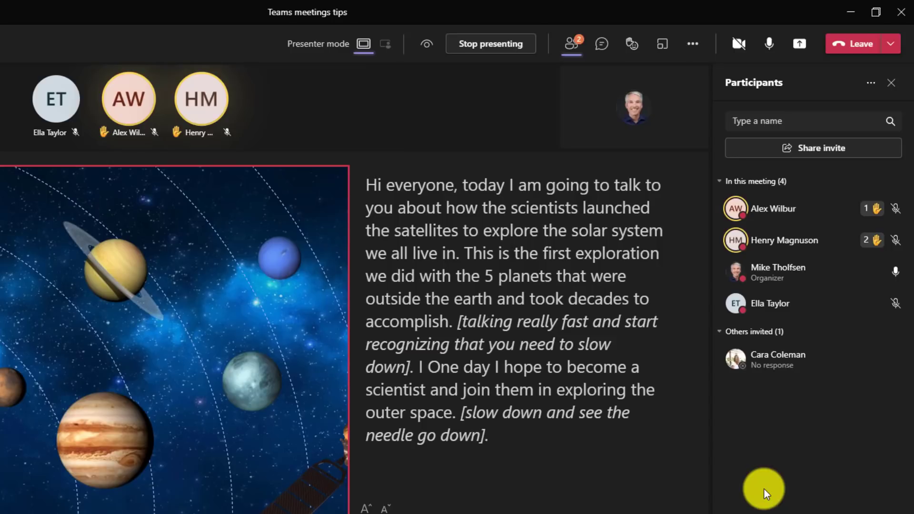
mouse_move(882, 313)
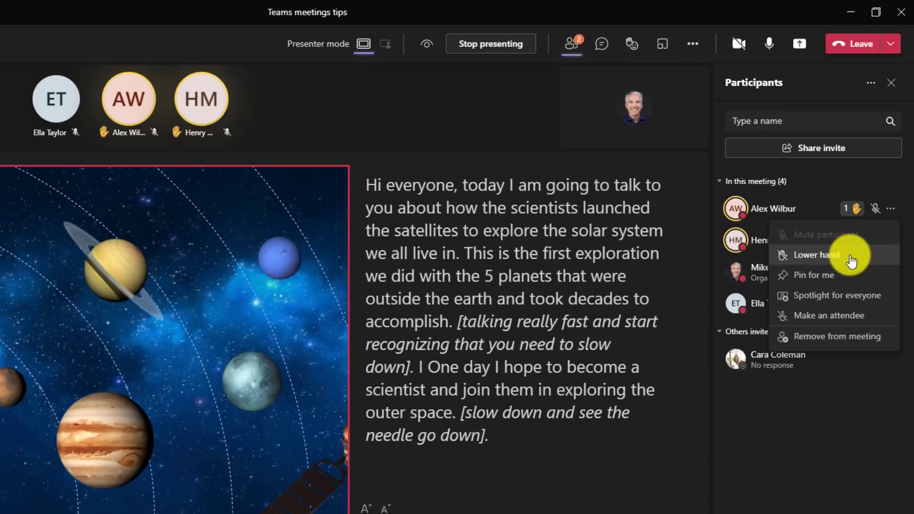
Step: Lower the first participant's raised hand from their More options menu
left_click(816, 255)
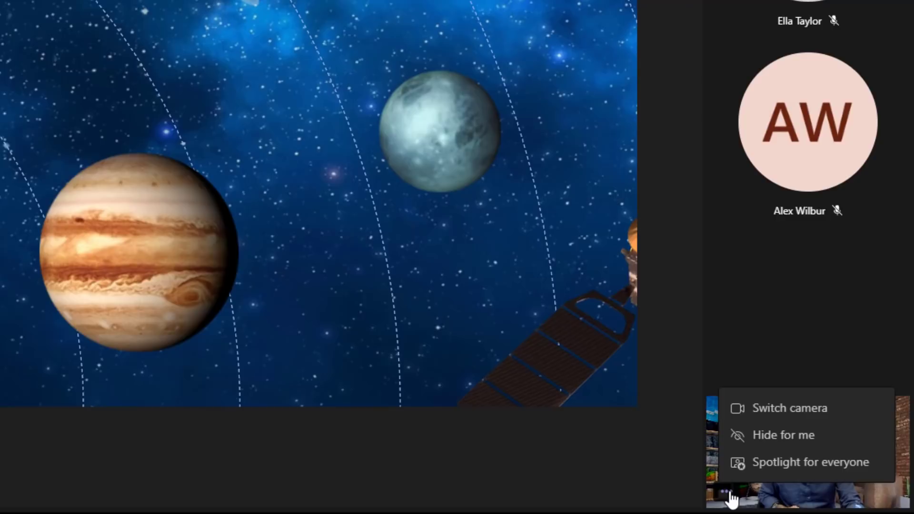
mouse_move(793, 437)
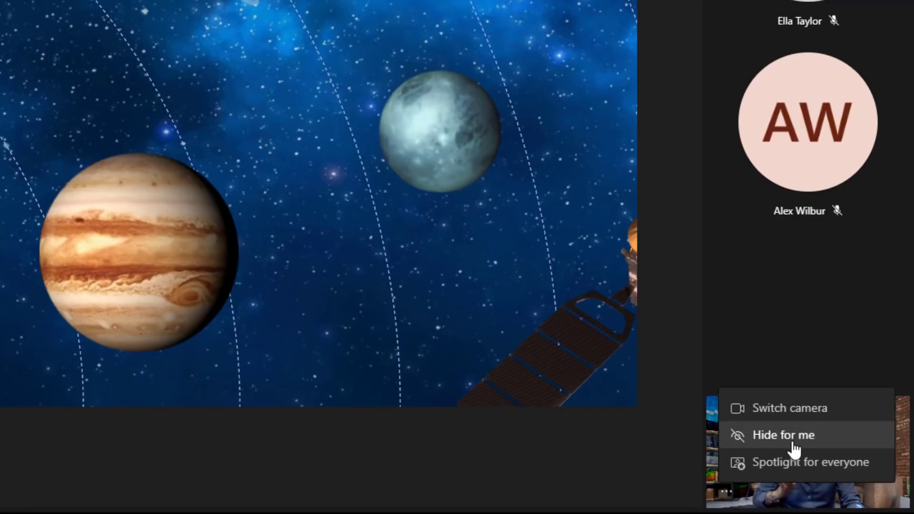
left_click(782, 435)
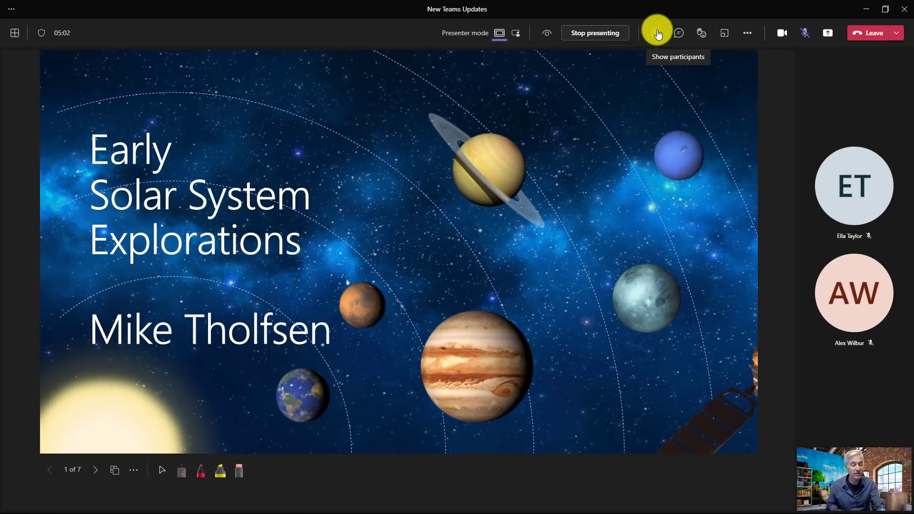
left_click(678, 32)
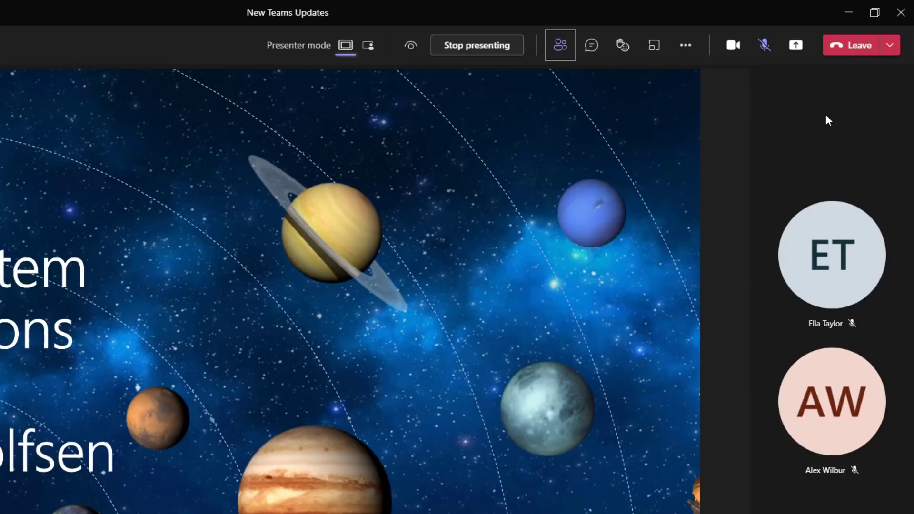
key("ctrl+space")
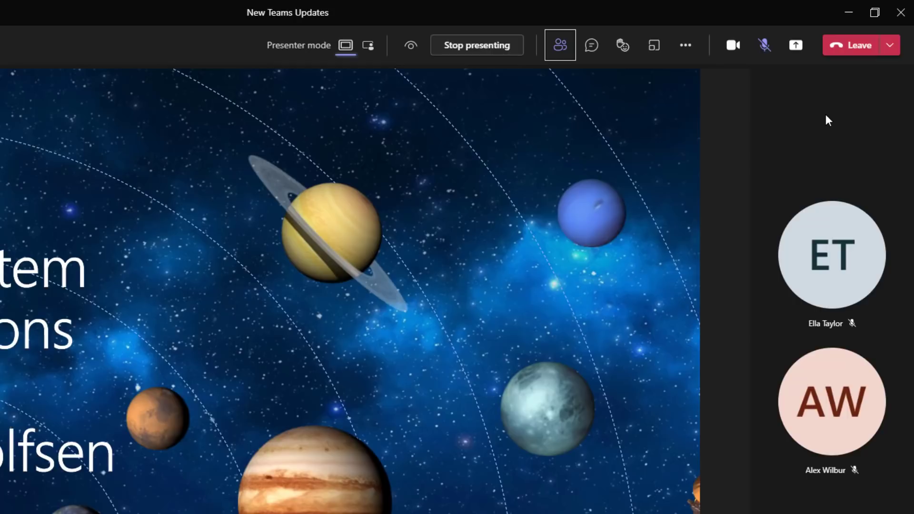
key("ctrl+space")
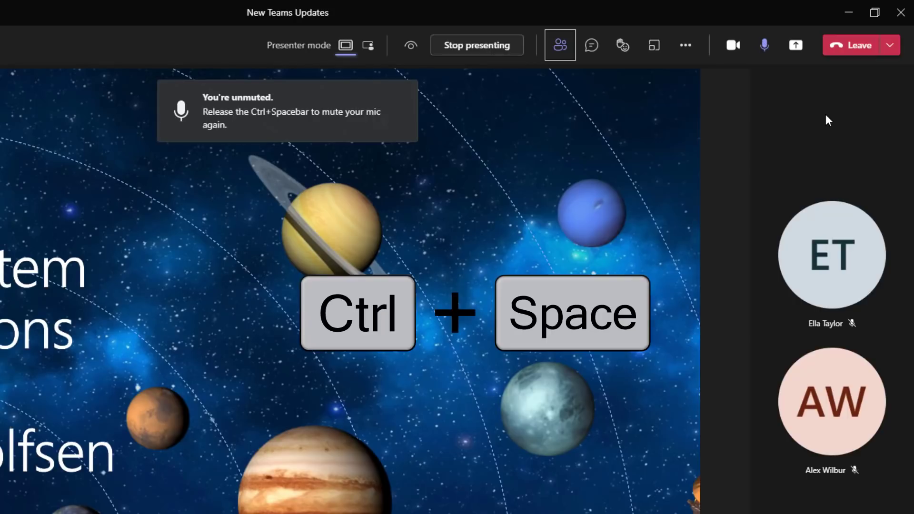
key("ctrl+space")
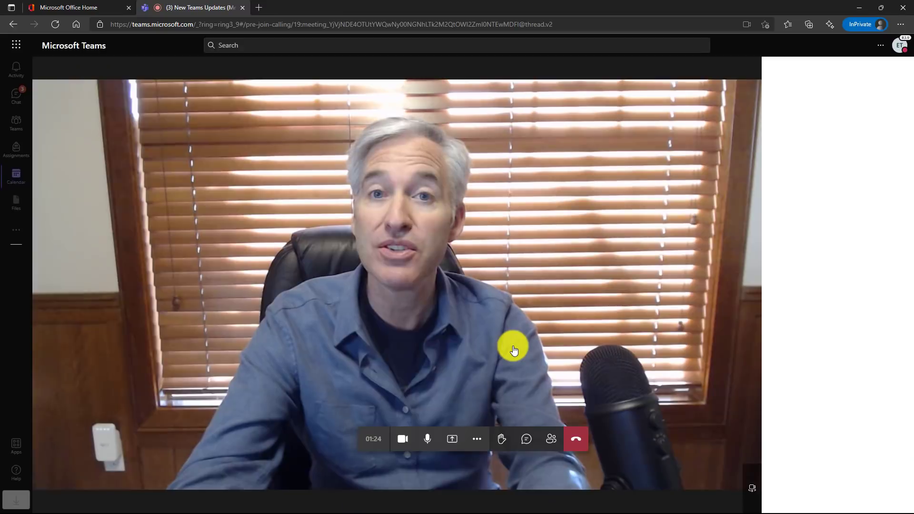
Step: Apply the Blur background effect to your video in the web meeting
left_click(476, 439)
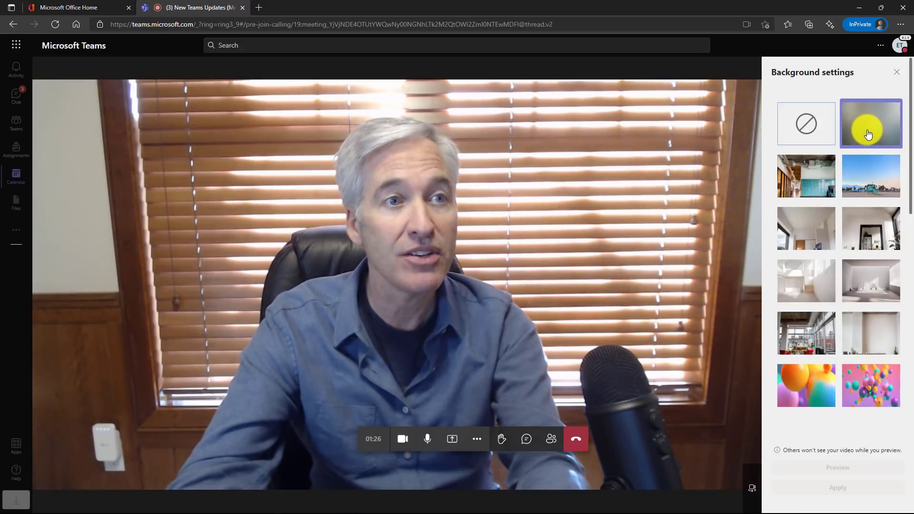
left_click(870, 122)
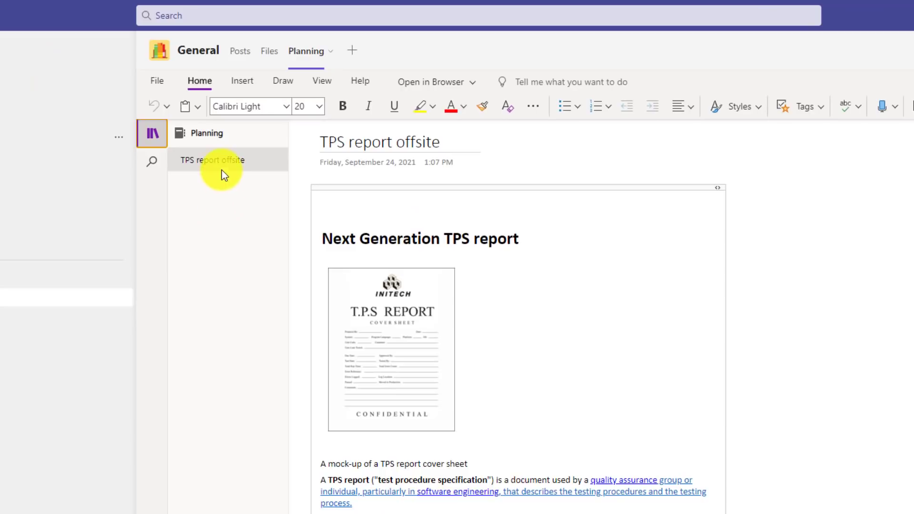
Step: Copy a link to the 'TPS report offsite' page and go to the TPS Report besties chat
right_click(213, 160)
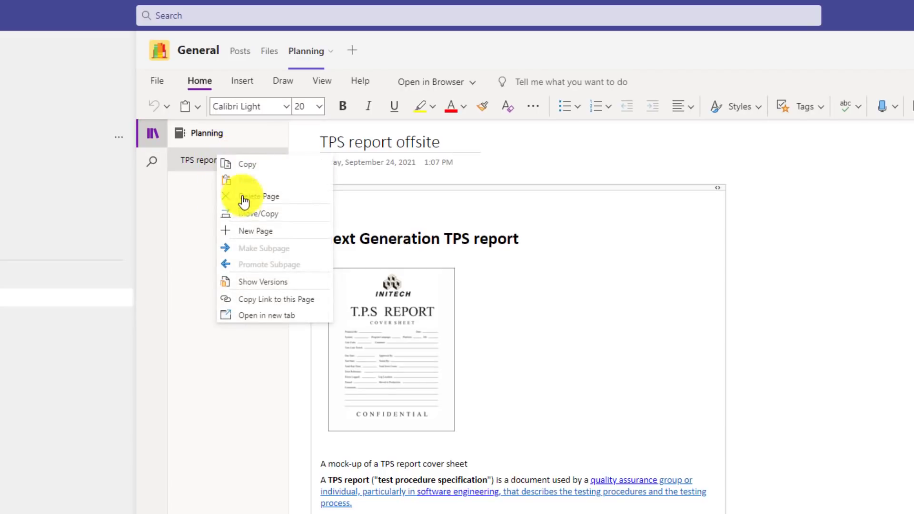
left_click(283, 303)
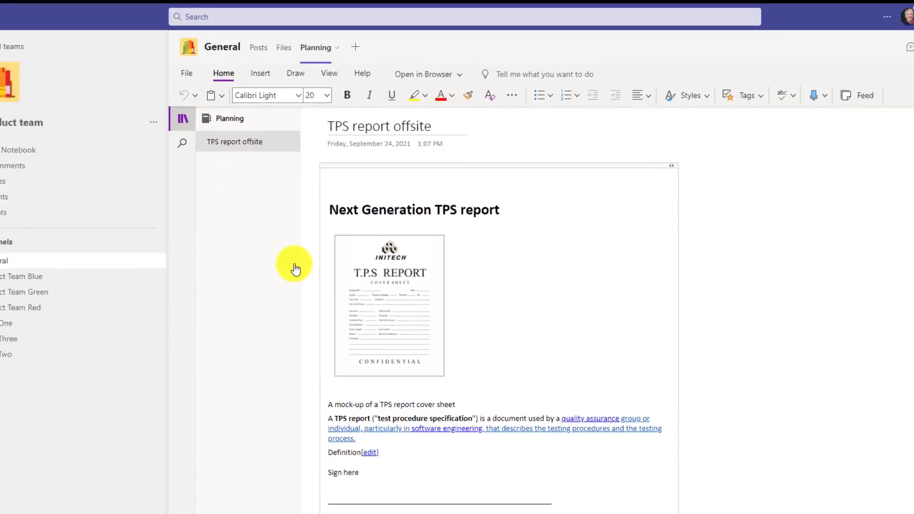
left_click(16, 61)
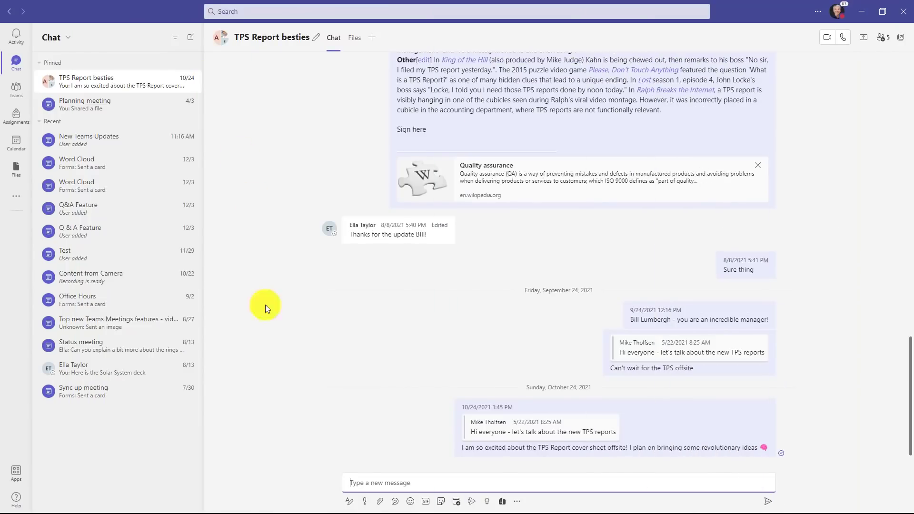
mouse_move(341, 437)
type("Check out this OneNote page!")
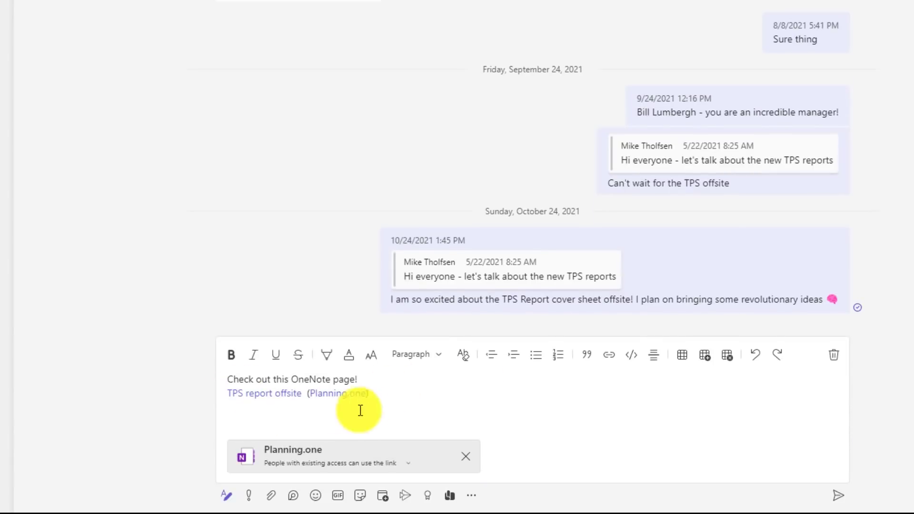
mouse_move(372, 453)
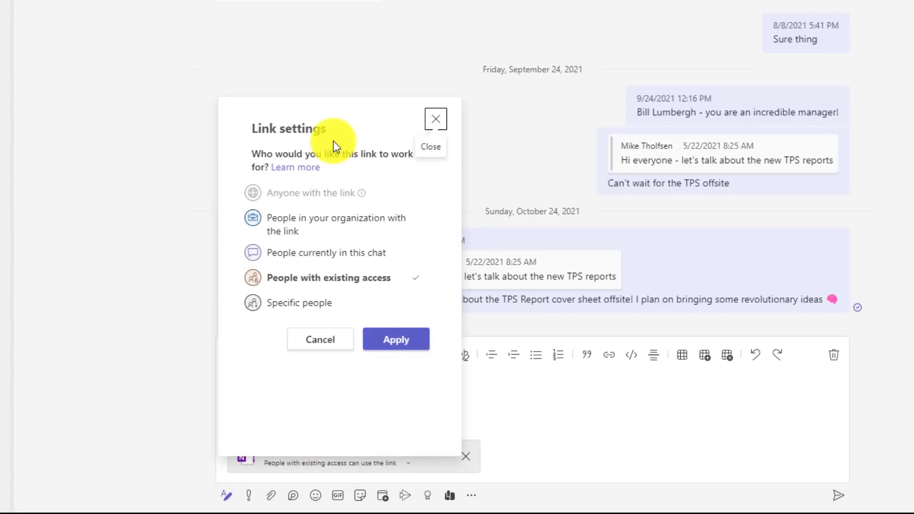
mouse_move(329, 371)
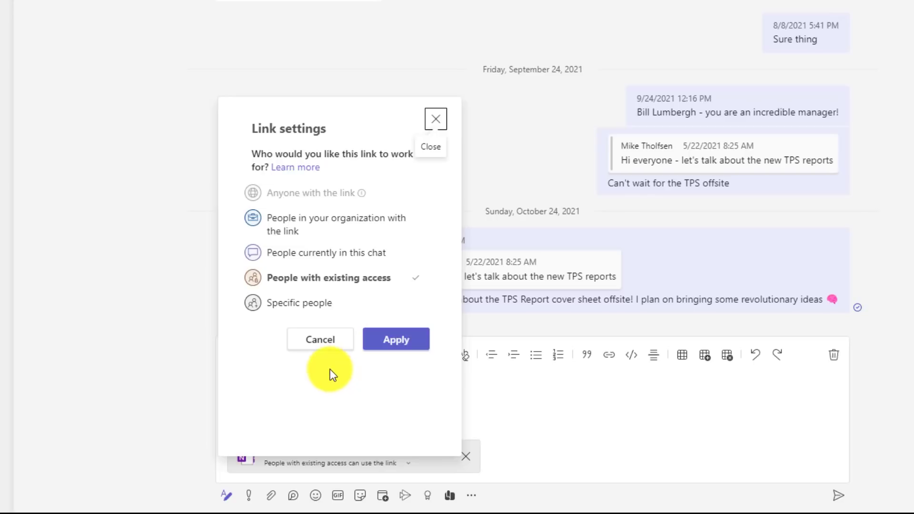